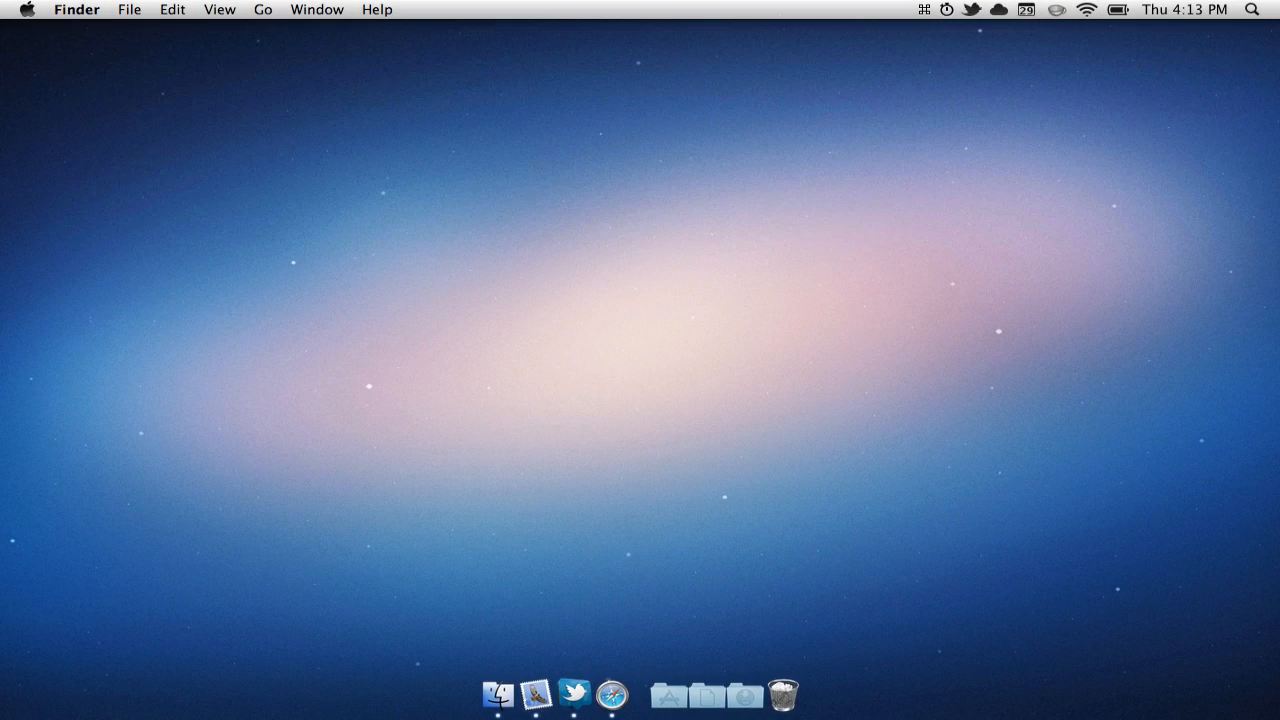
mouse_move(620, 388)
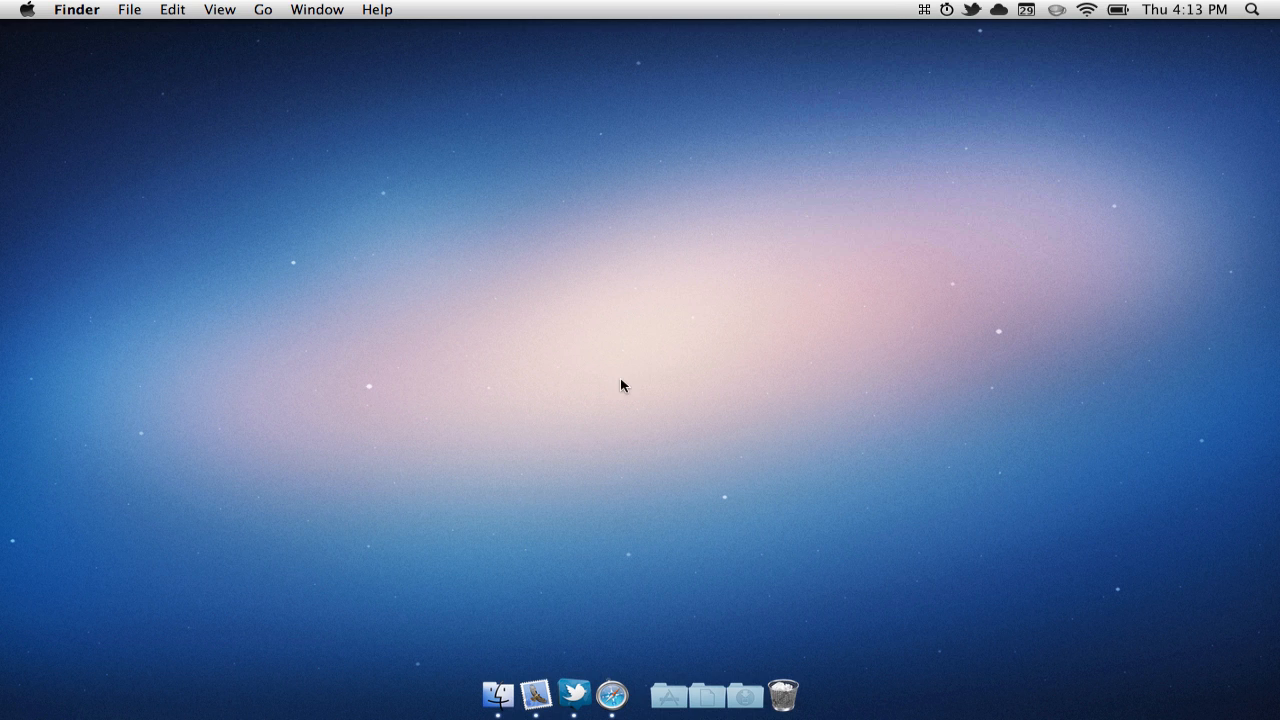
Step: Show the Aptivate menu-bar list with Twitter, QuickTime Player and Launchpad
left_click(804, 10)
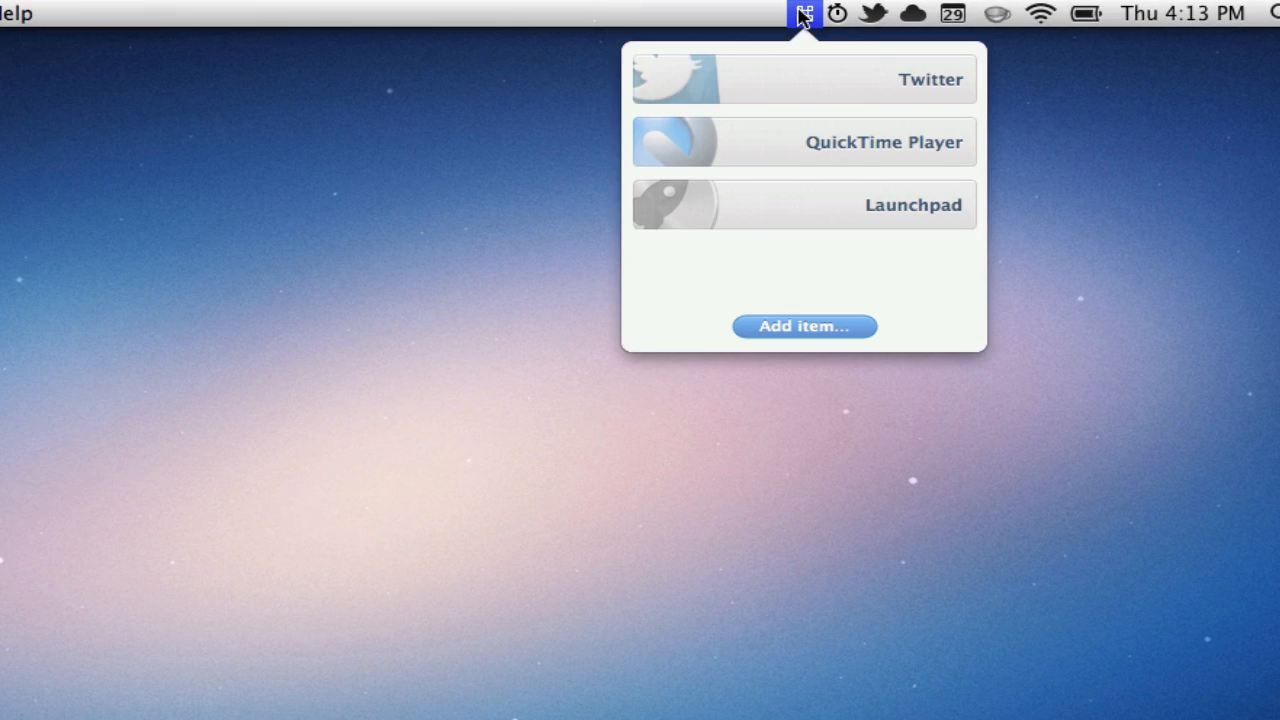
mouse_move(828, 88)
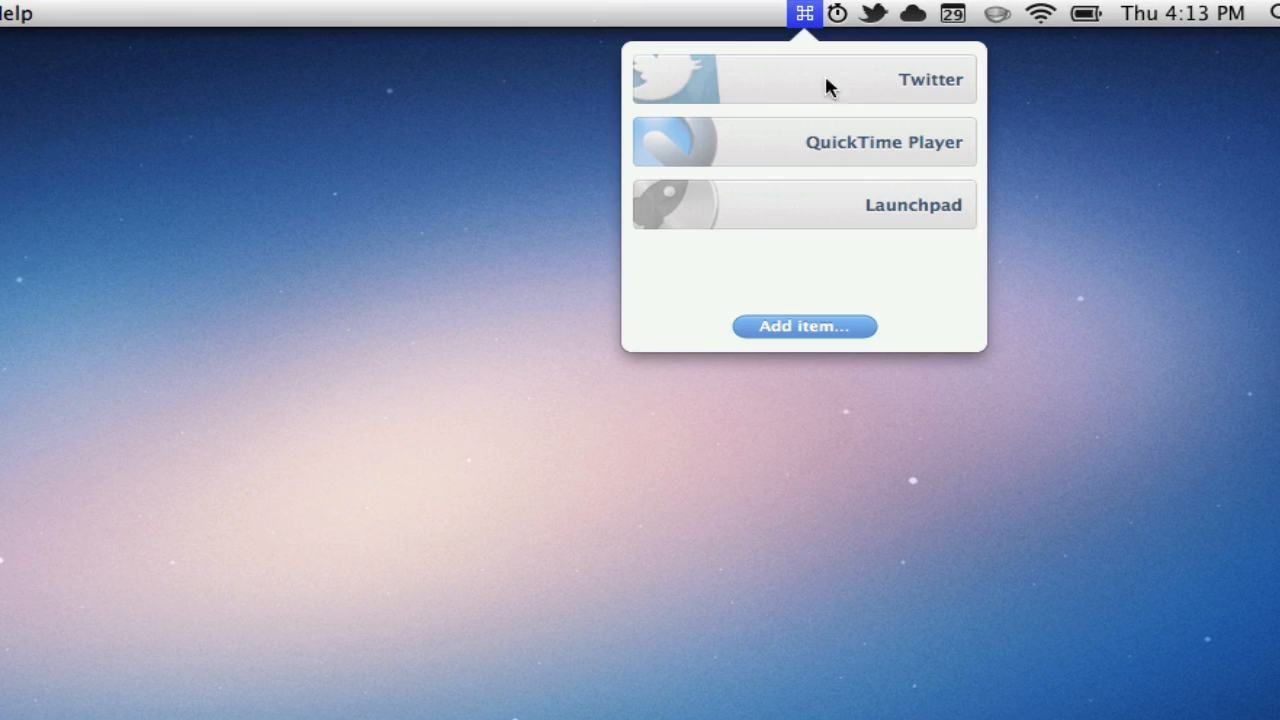
Step: Add Launchpad from the Applications folder as a new Aptivate list item
left_click(804, 326)
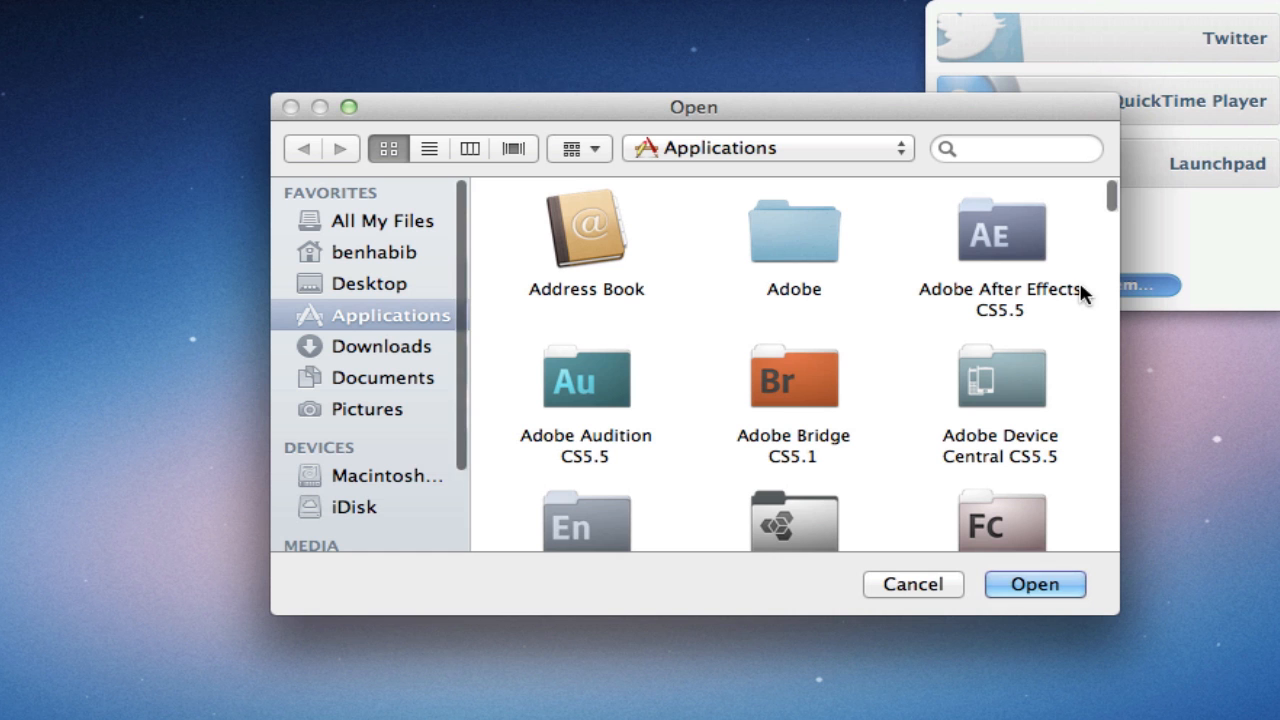
scroll("down", 3)
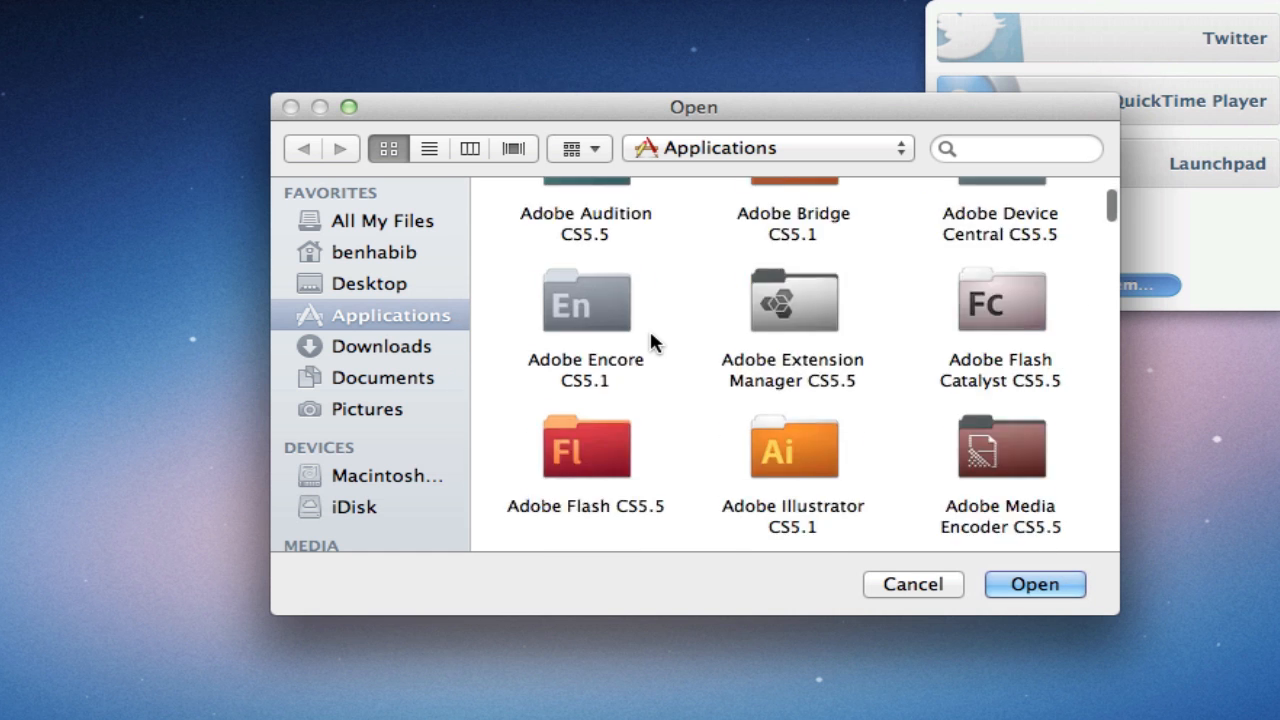
scroll("down", 3)
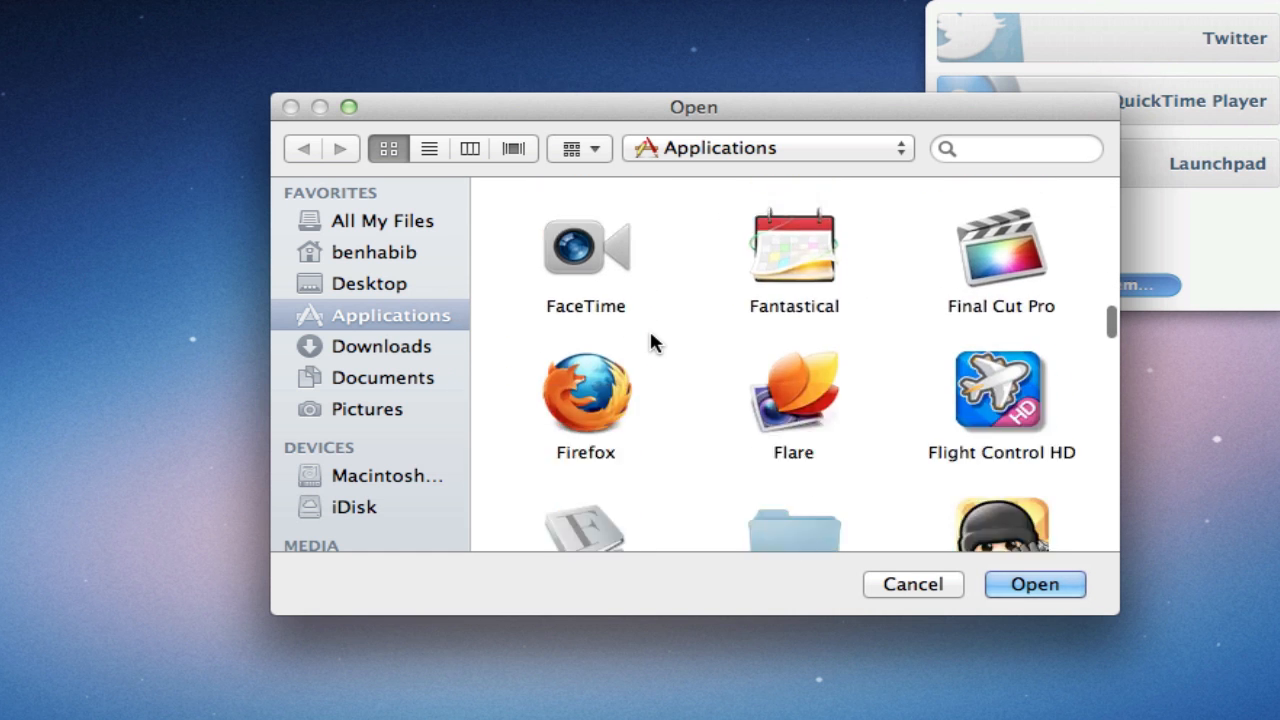
scroll("down", 3)
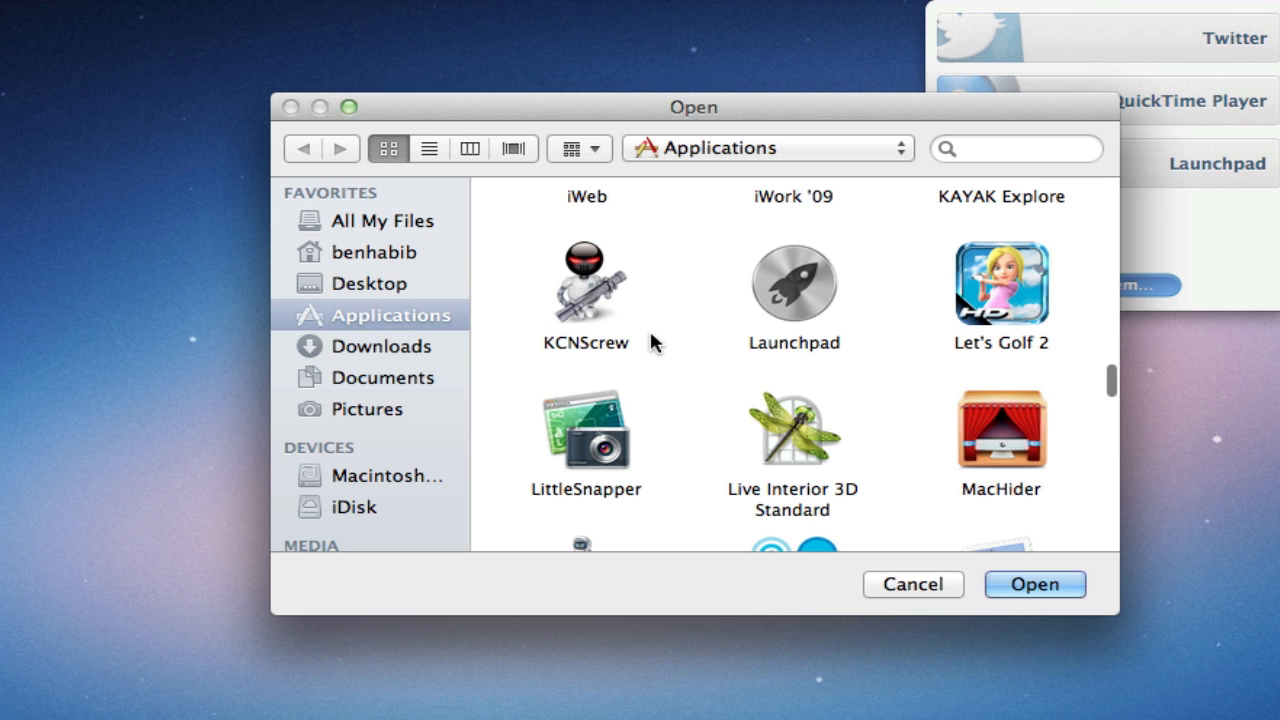
left_click(912, 584)
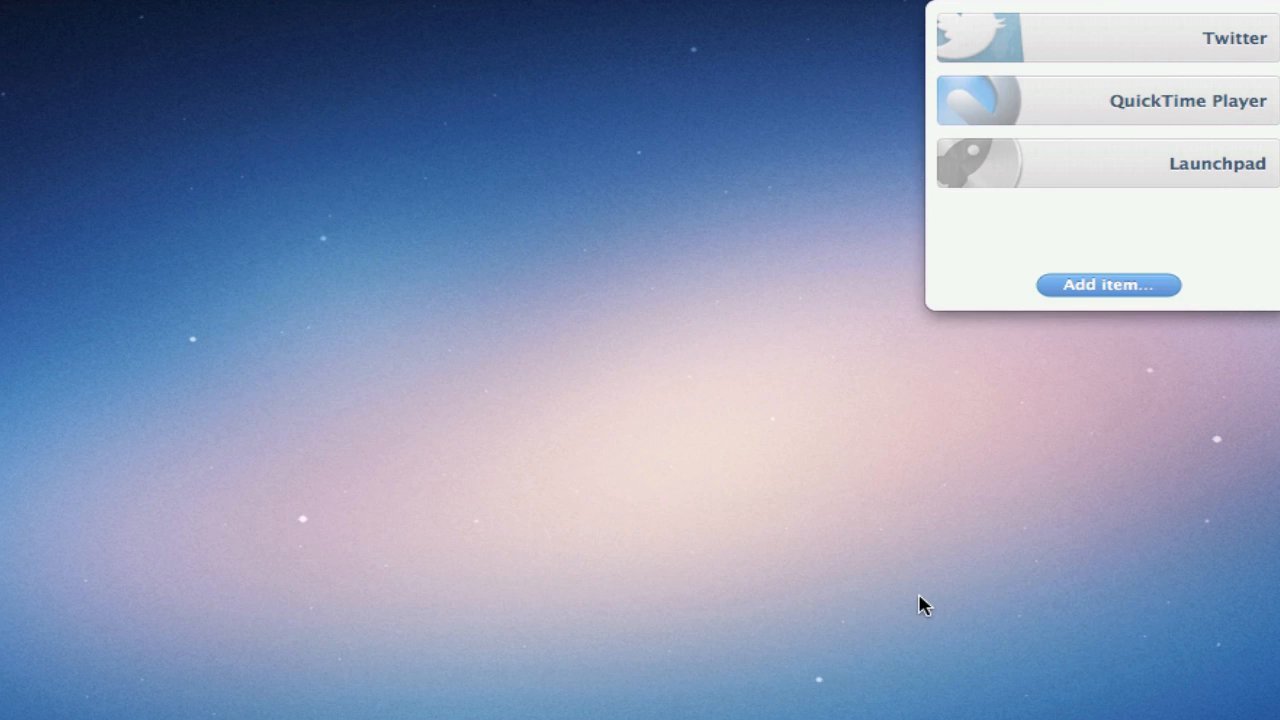
Step: Assign Launchpad the Option-Command-L hotkey and confirm with Done
left_click(1216, 164)
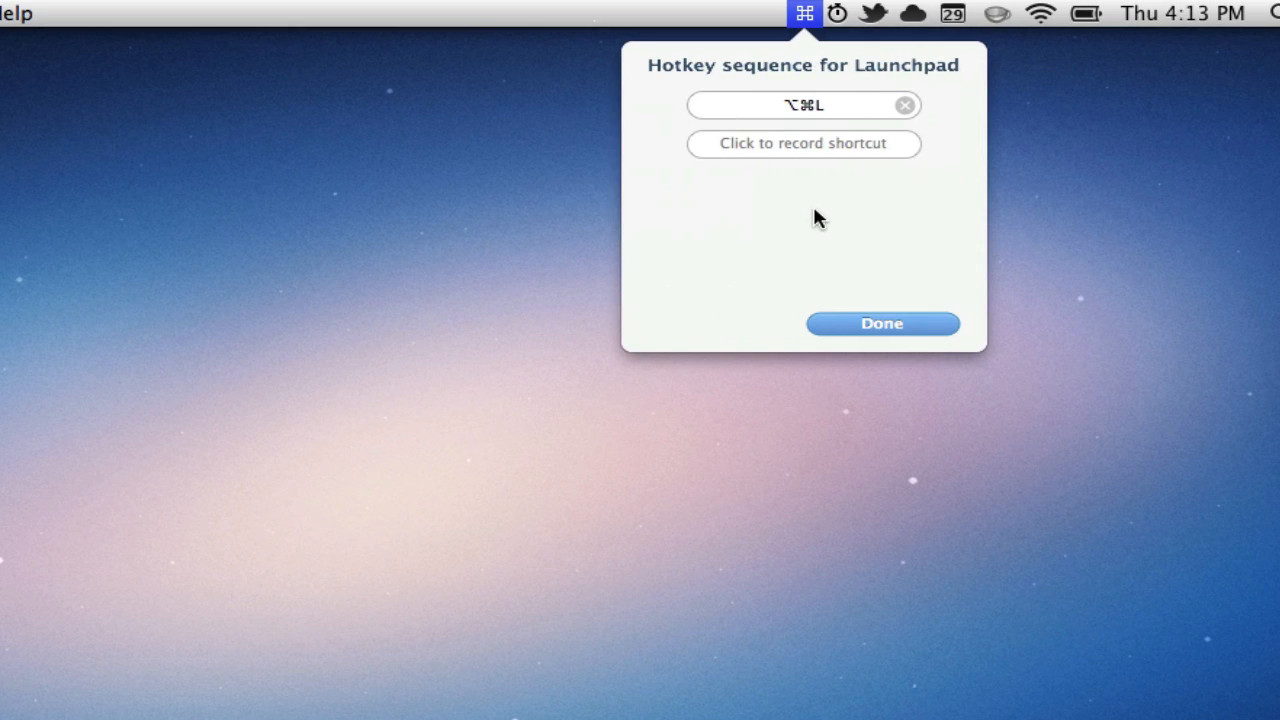
mouse_move(824, 108)
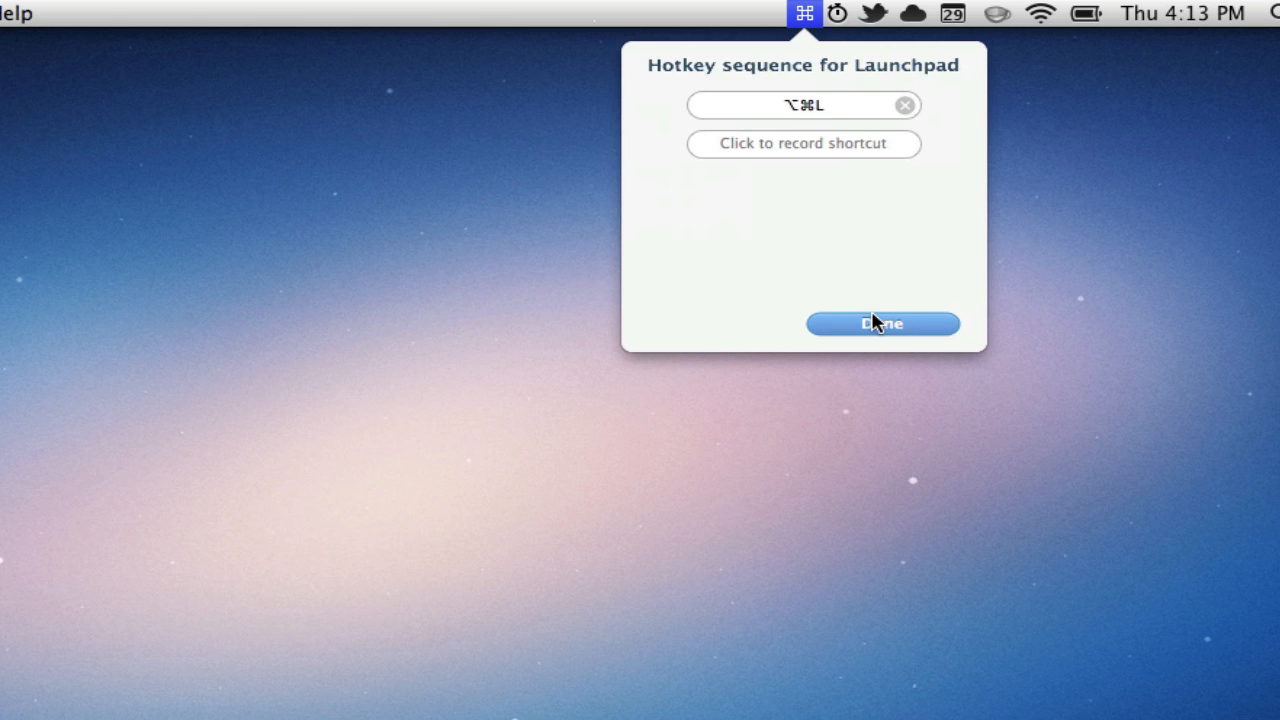
left_click(880, 324)
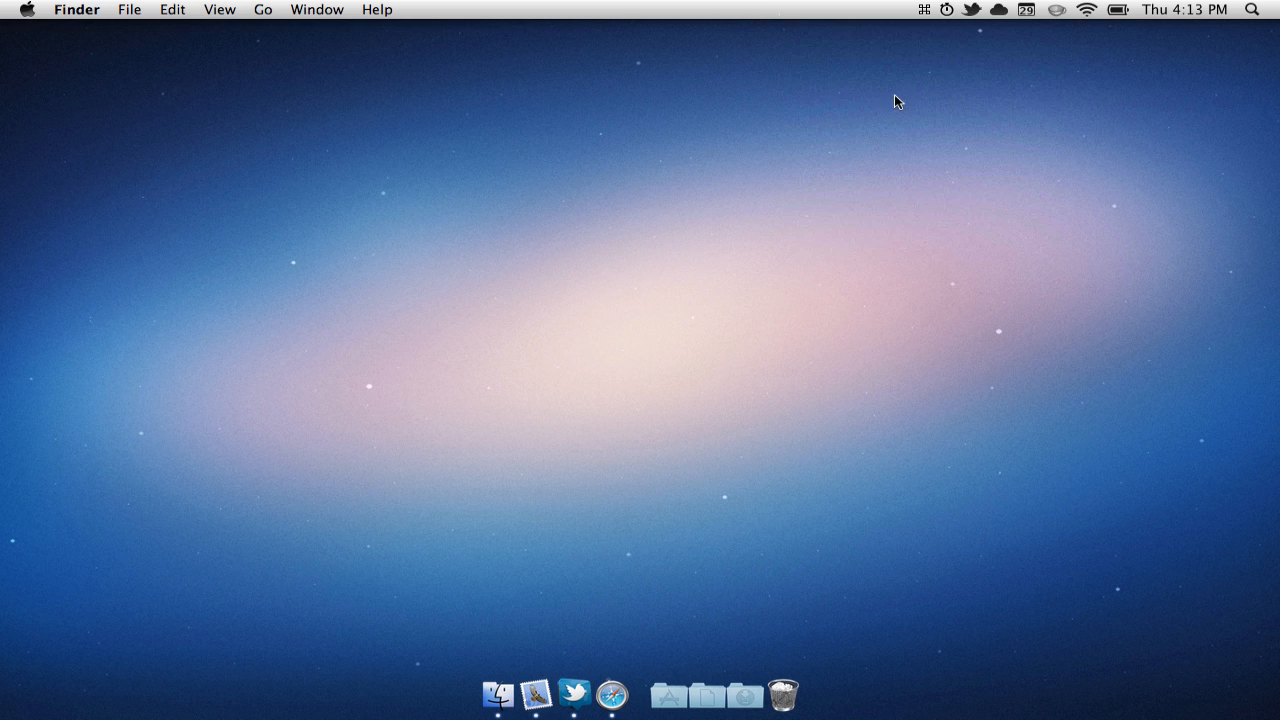
mouse_move(820, 364)
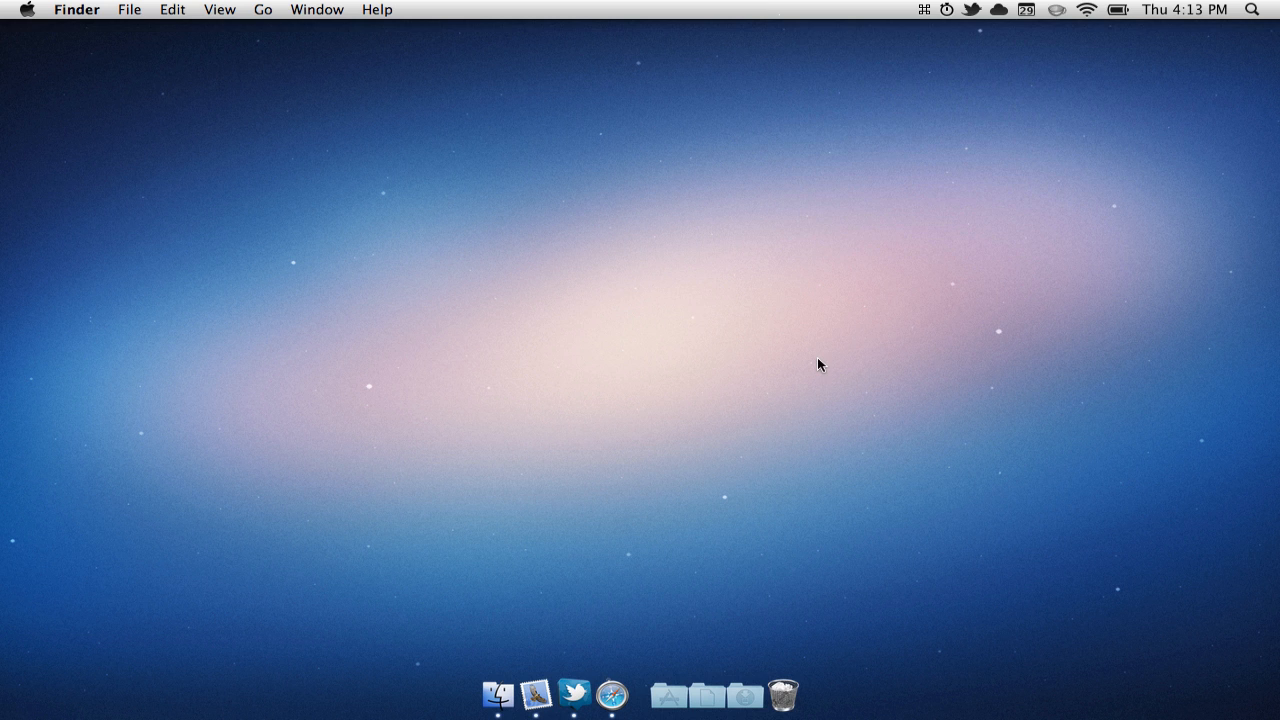